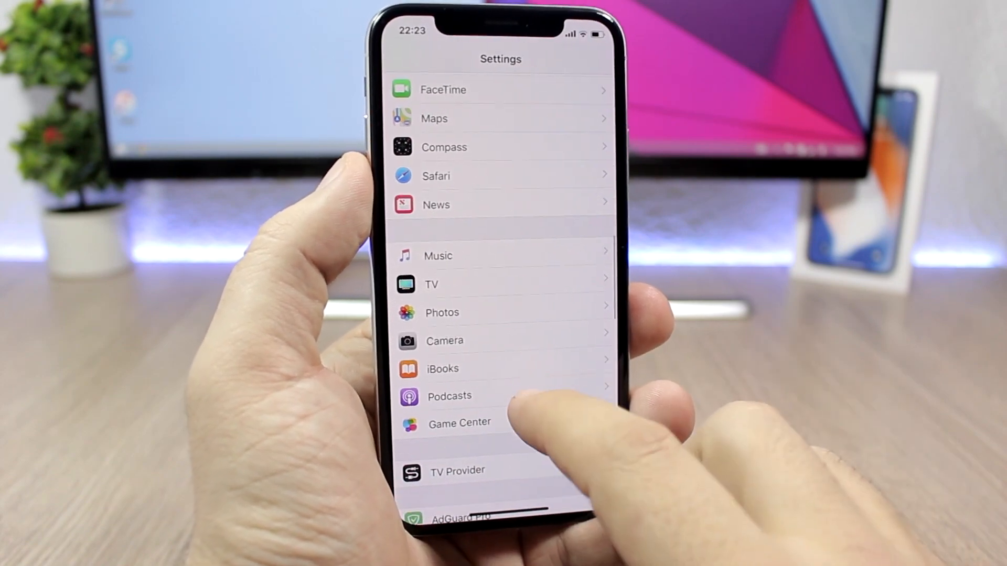
# Review Safari's content blocker list in iOS Settings, where AdGuard Pro appears
pyautogui.click(435, 177)
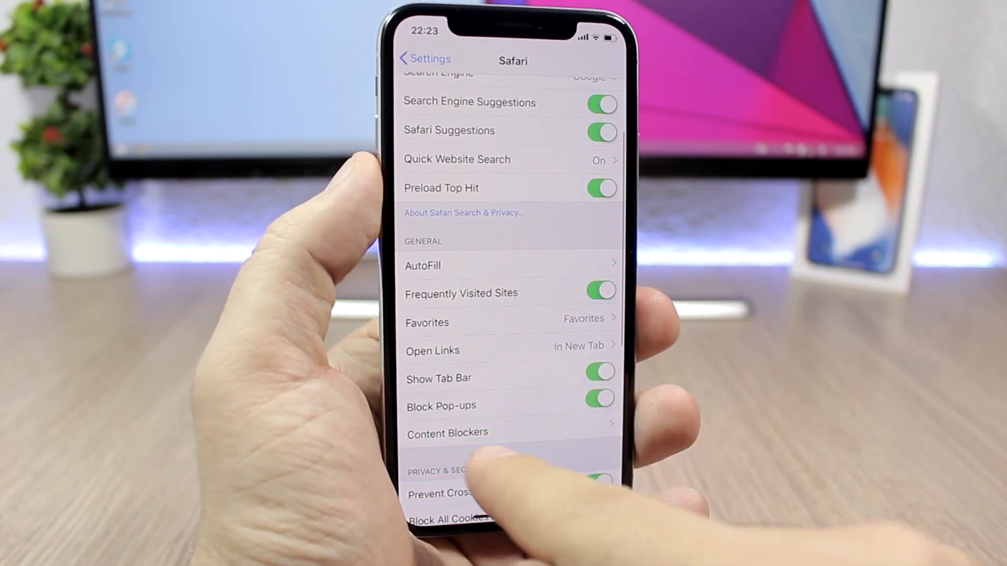
pyautogui.click(447, 433)
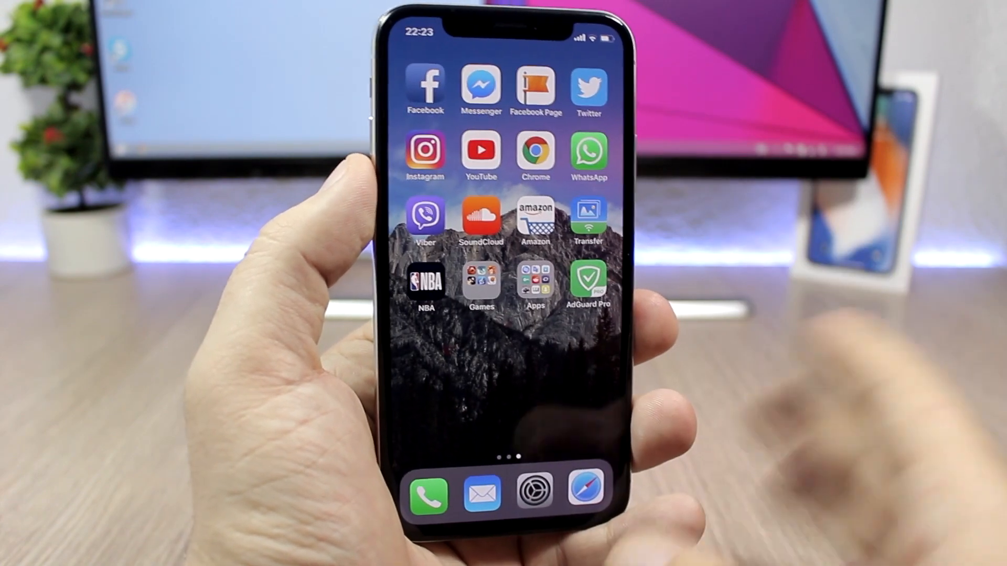
# Launch AdGuard Pro from the home screen to its privacy module and DNS statistics
pyautogui.click(586, 281)
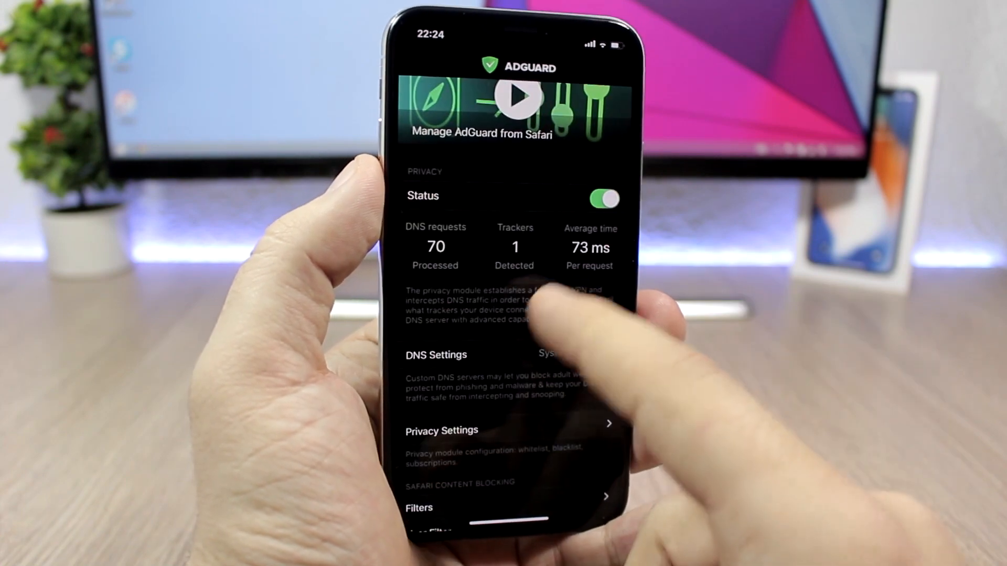
pyautogui.click(436, 354)
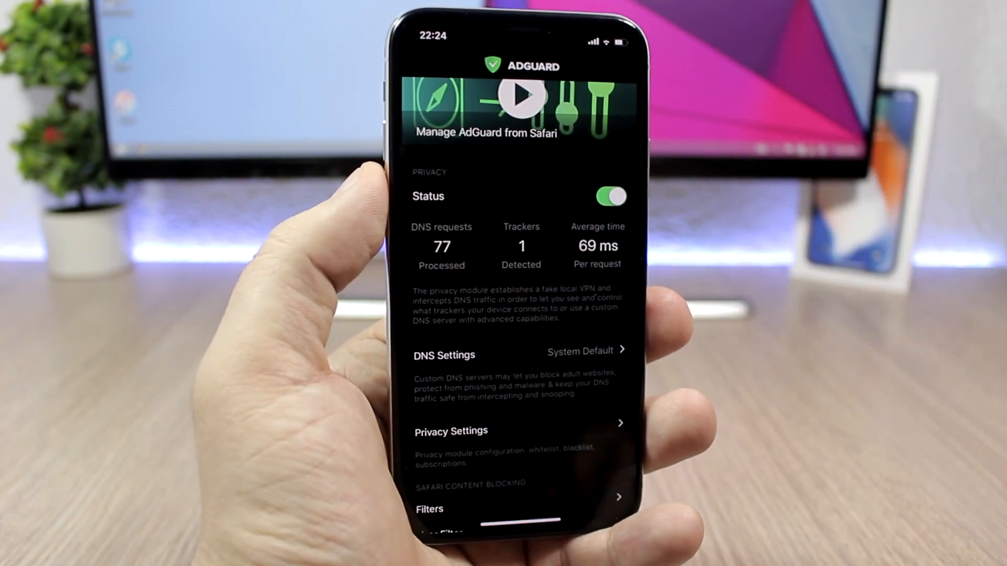
pyautogui.click(451, 431)
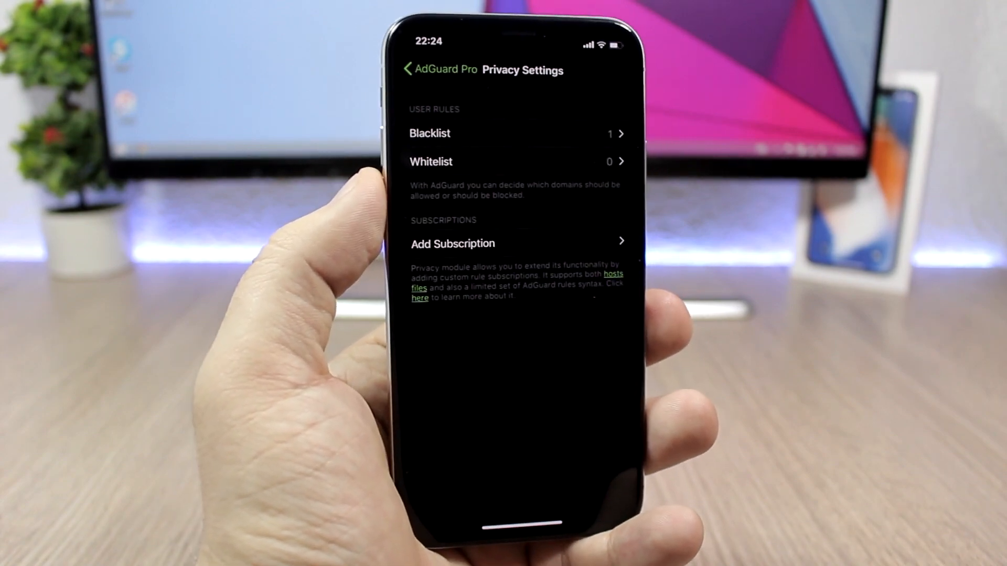
pyautogui.click(429, 133)
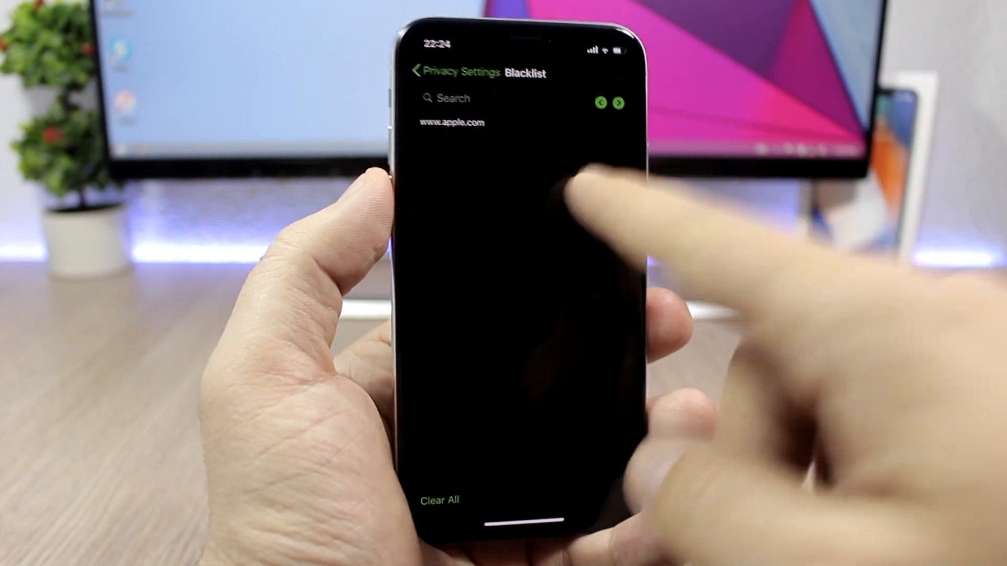
pyautogui.click(449, 98)
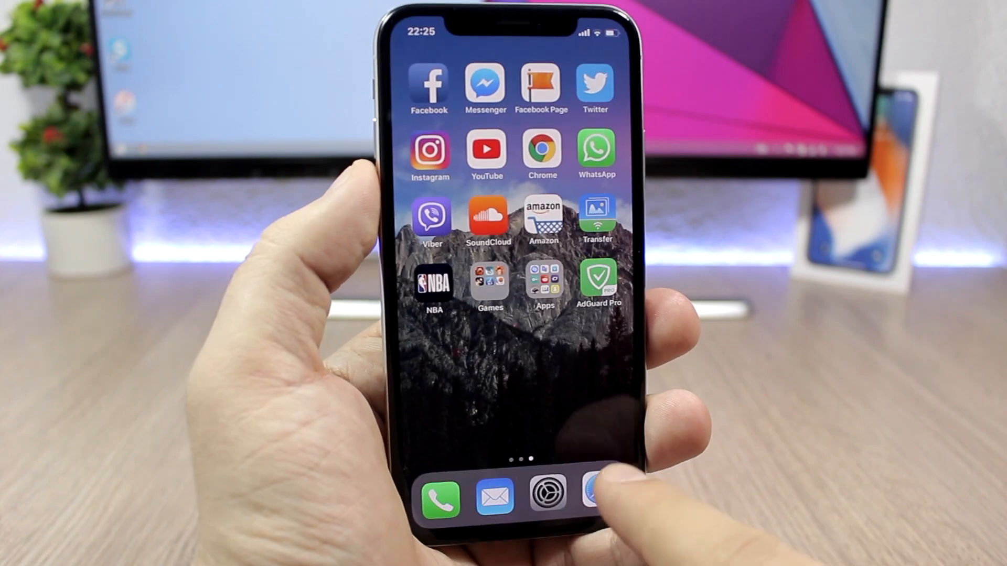
# Open the Apple website from Safari's favourites
pyautogui.click(594, 492)
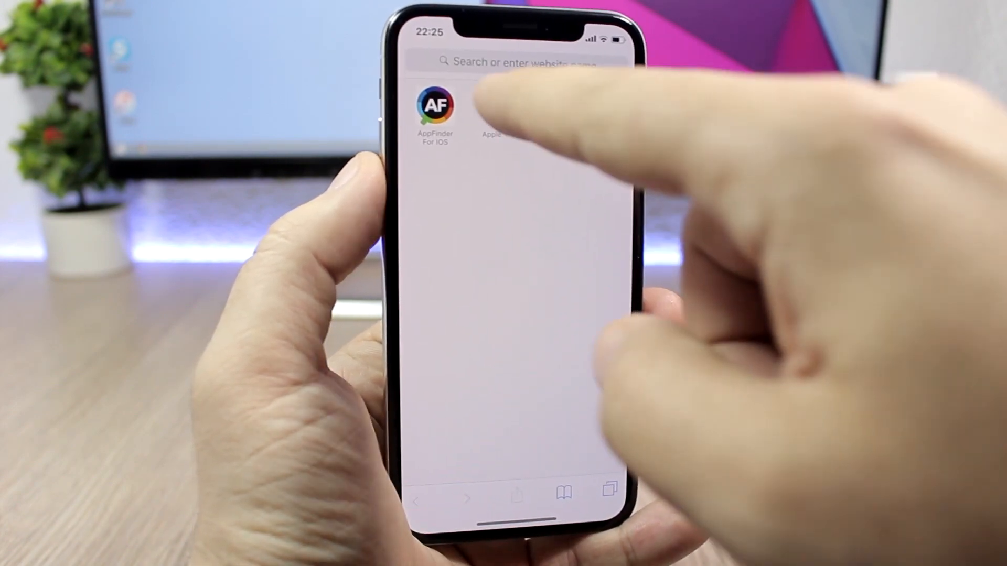
pyautogui.click(498, 109)
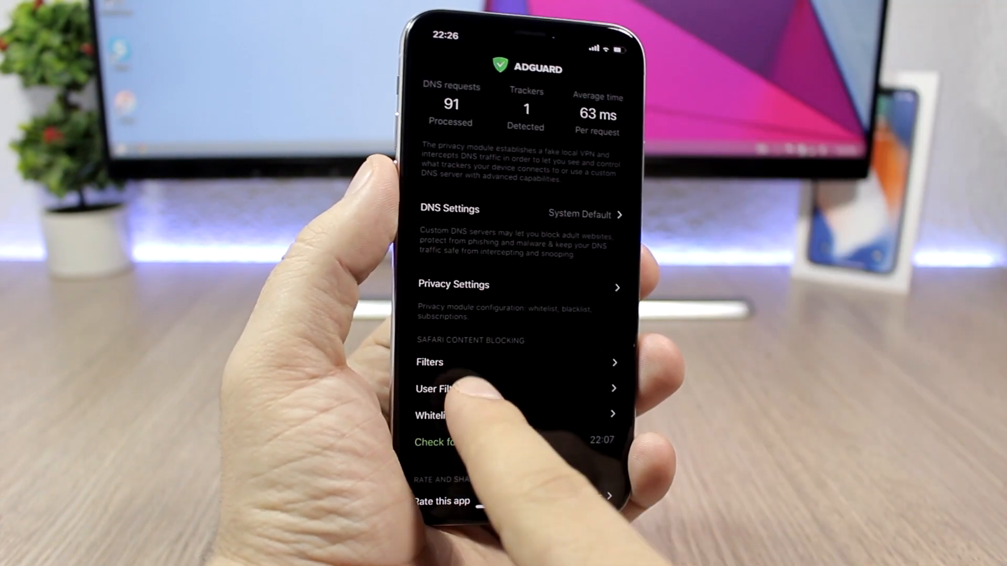
# Check that AdGuard Pro's User Filter has no rules, then go back
pyautogui.click(450, 388)
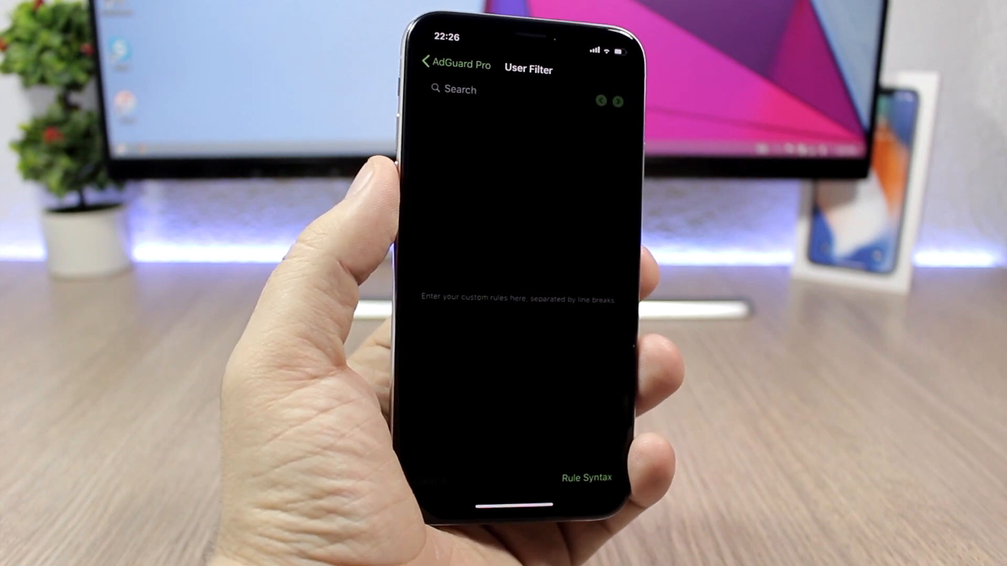
pyautogui.click(426, 63)
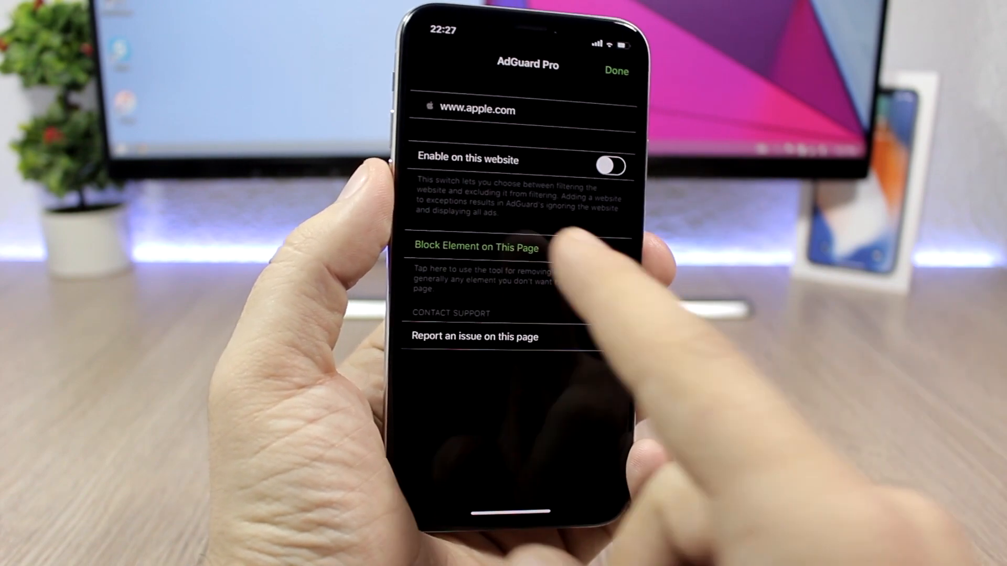
# Block an element on apple.com and send its rule to AdGuard Pro
pyautogui.click(477, 246)
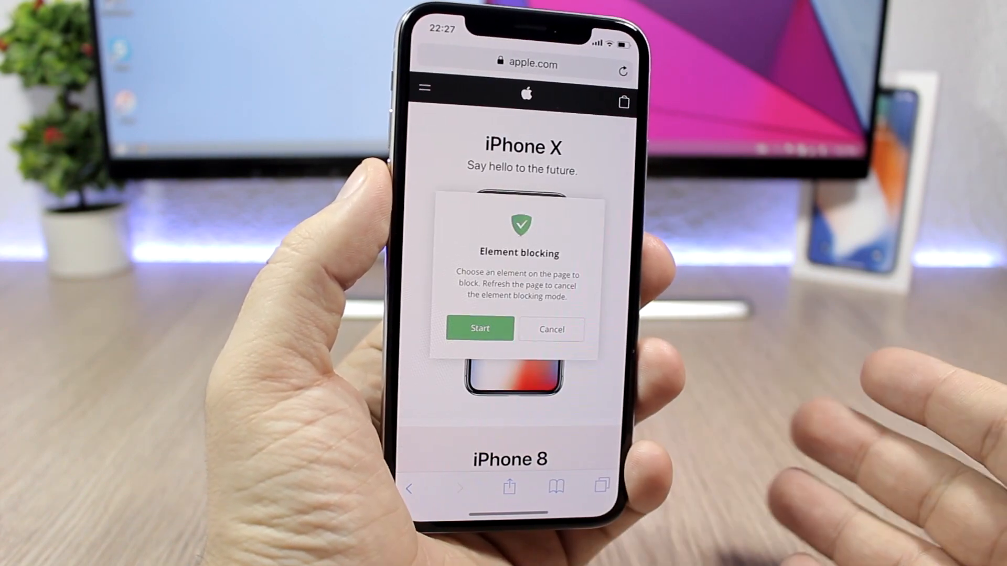
pyautogui.click(550, 329)
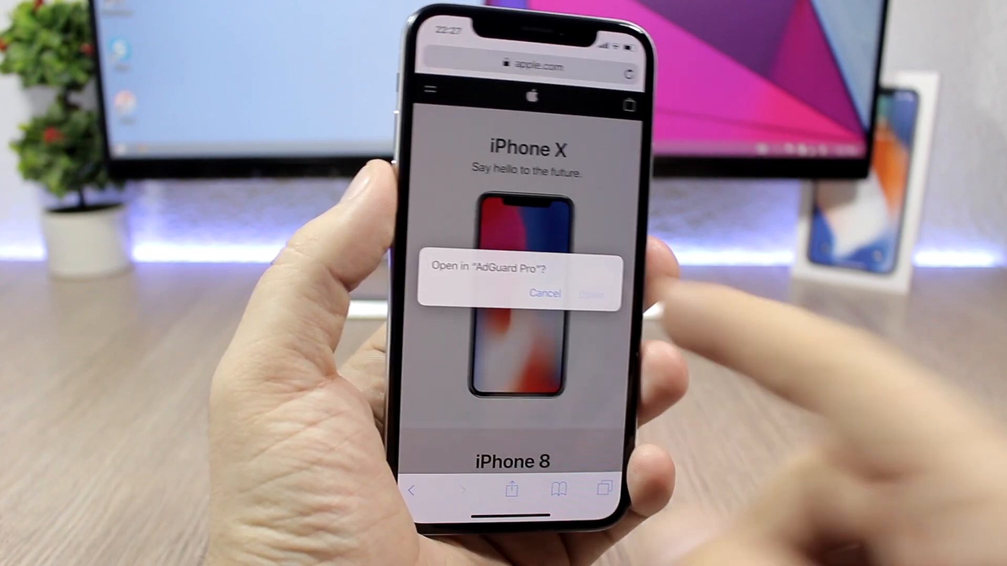
pyautogui.click(591, 293)
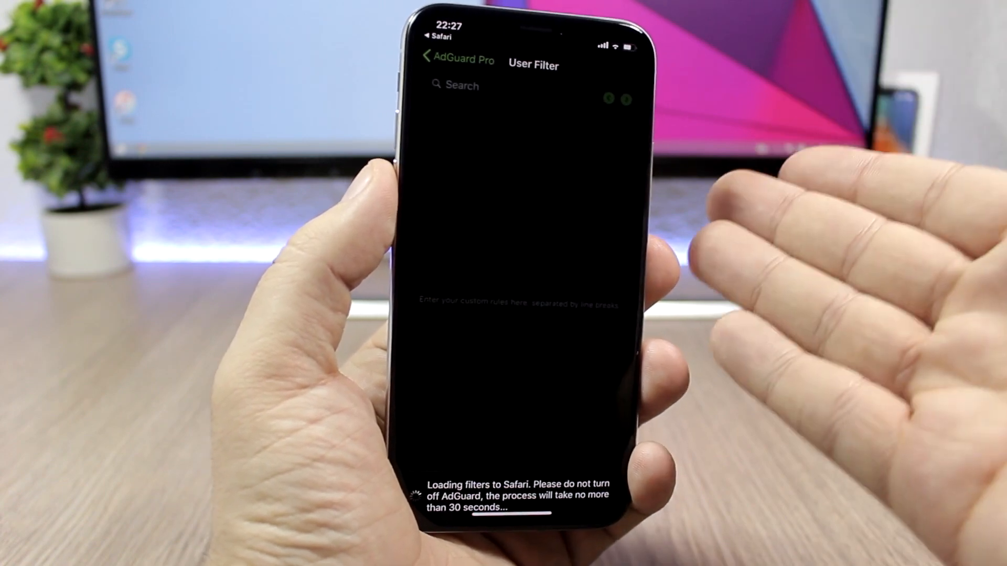